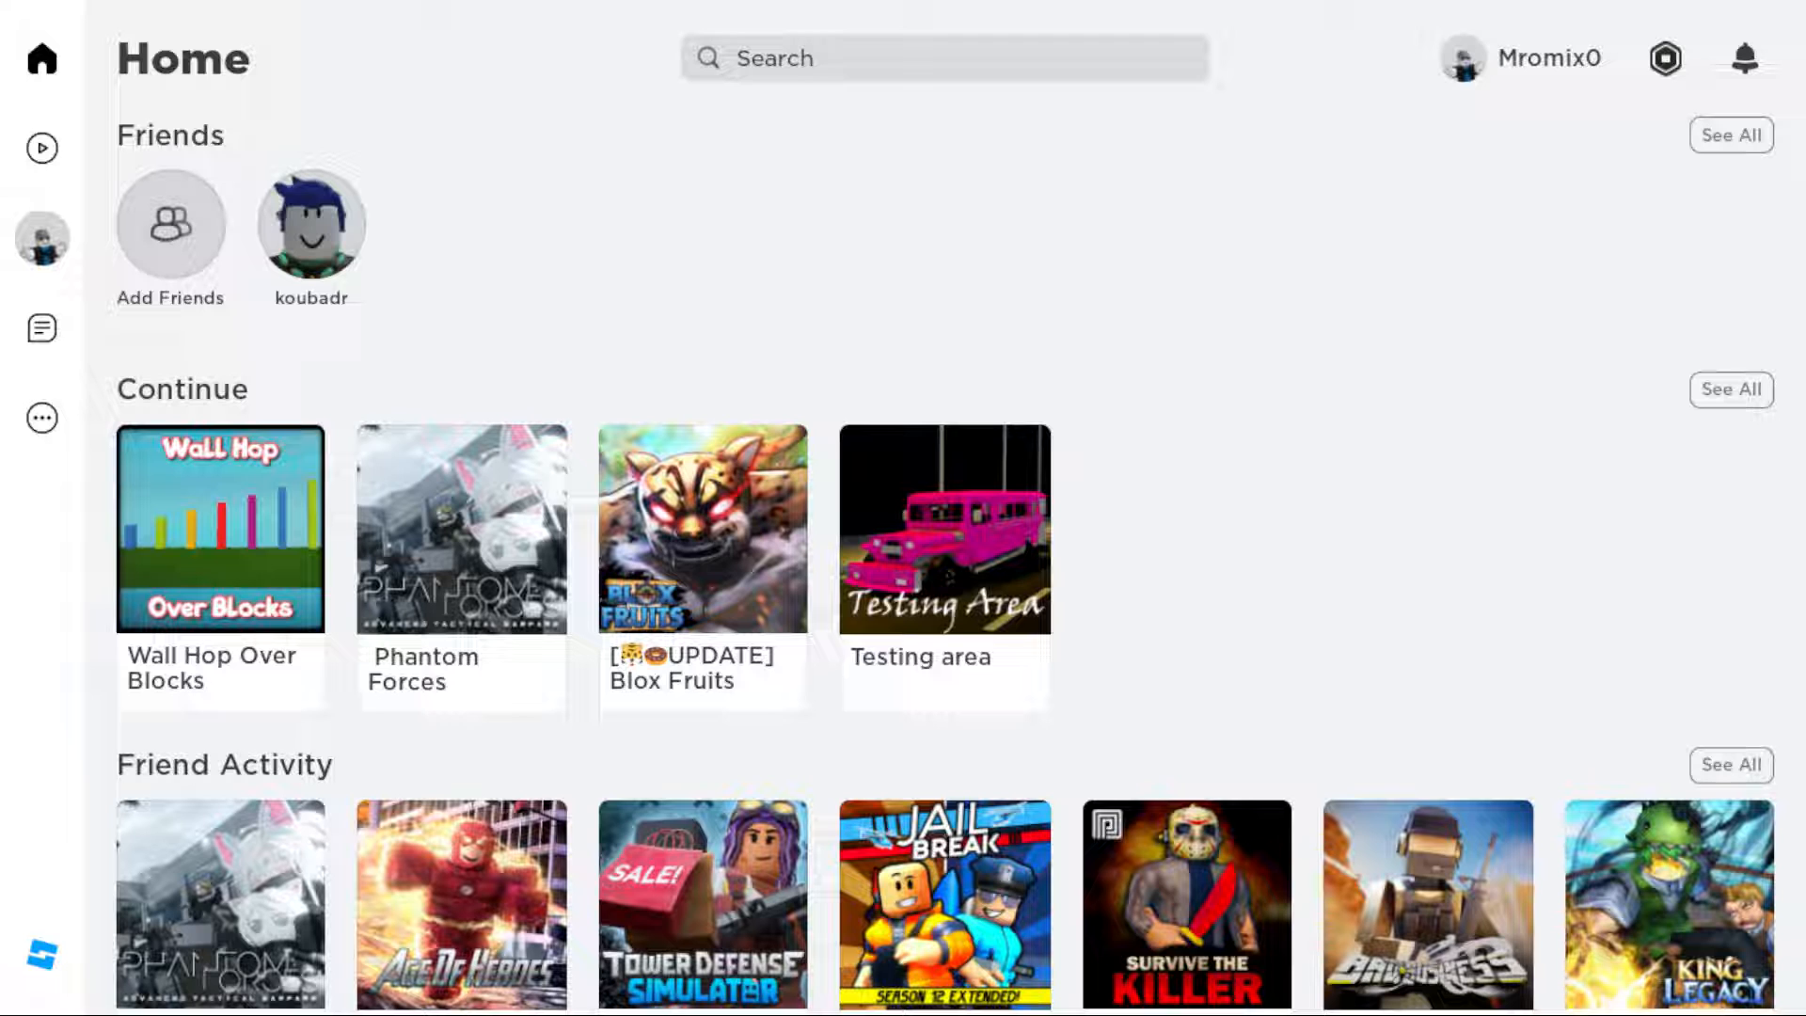
mouse_move(221, 528)
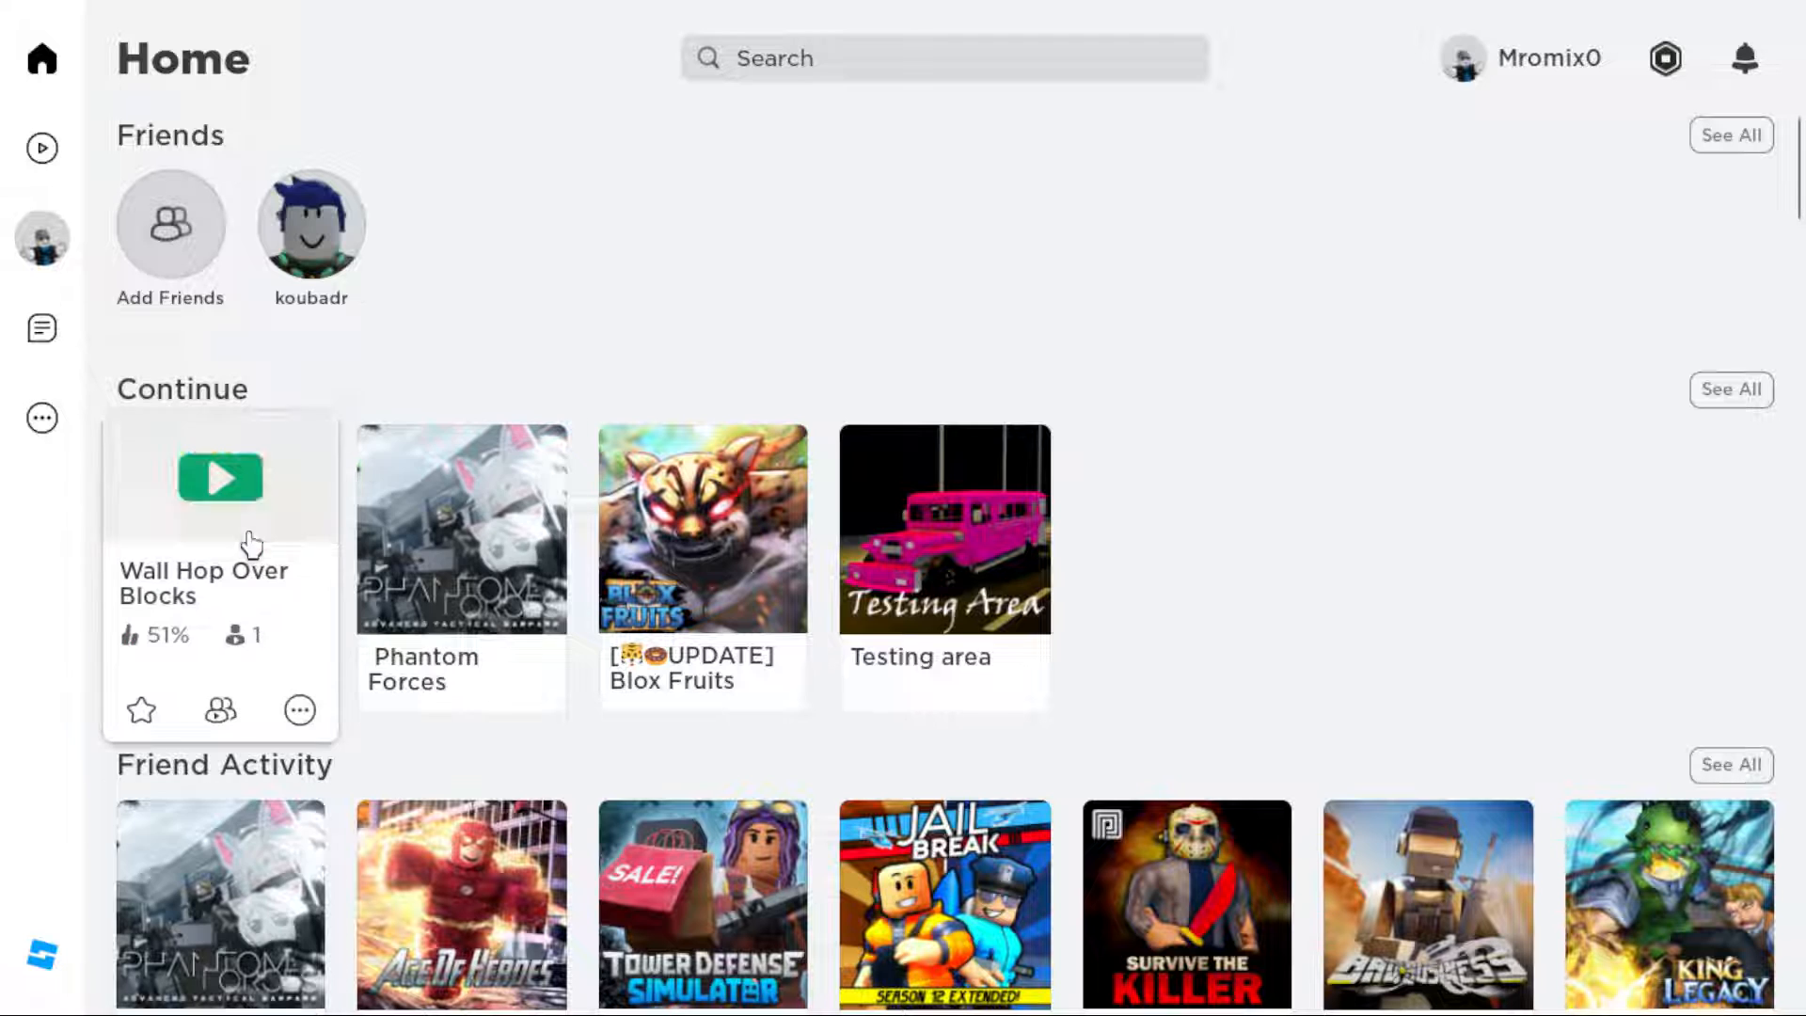
Step: Play Wall Hop Over Blocks from the Continue row so it starts searching for a server
left_click(219, 477)
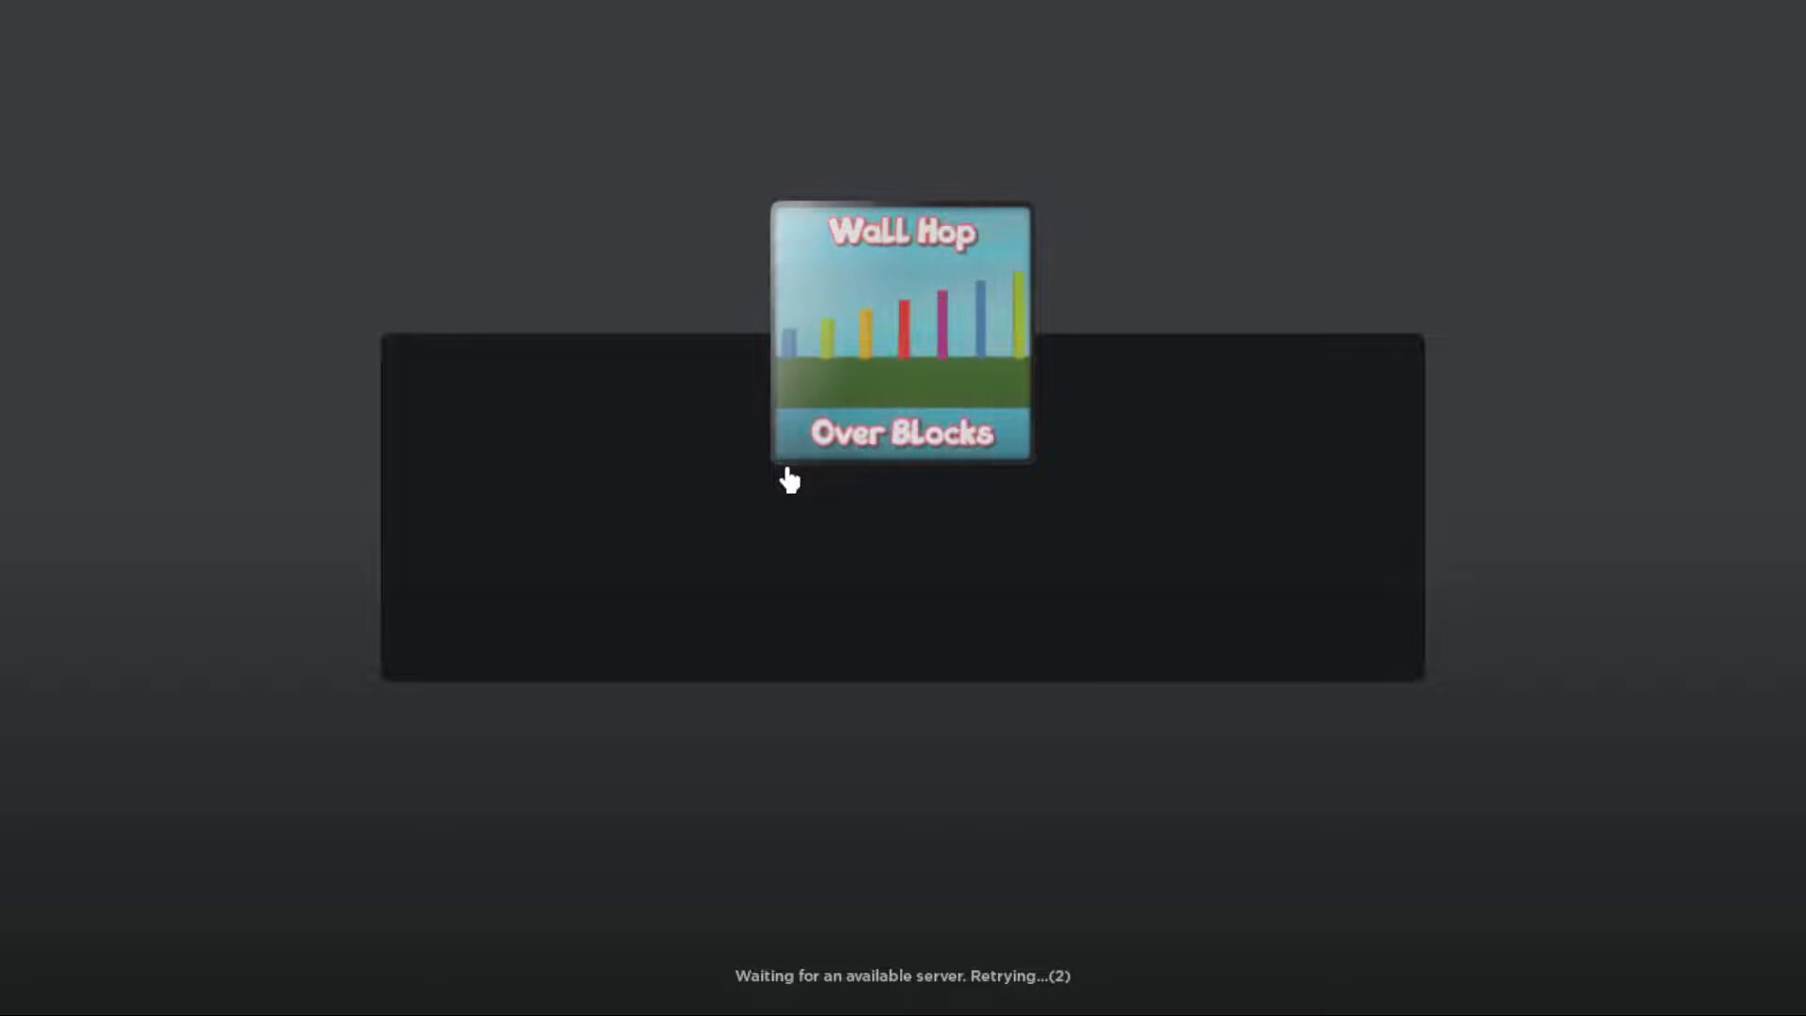